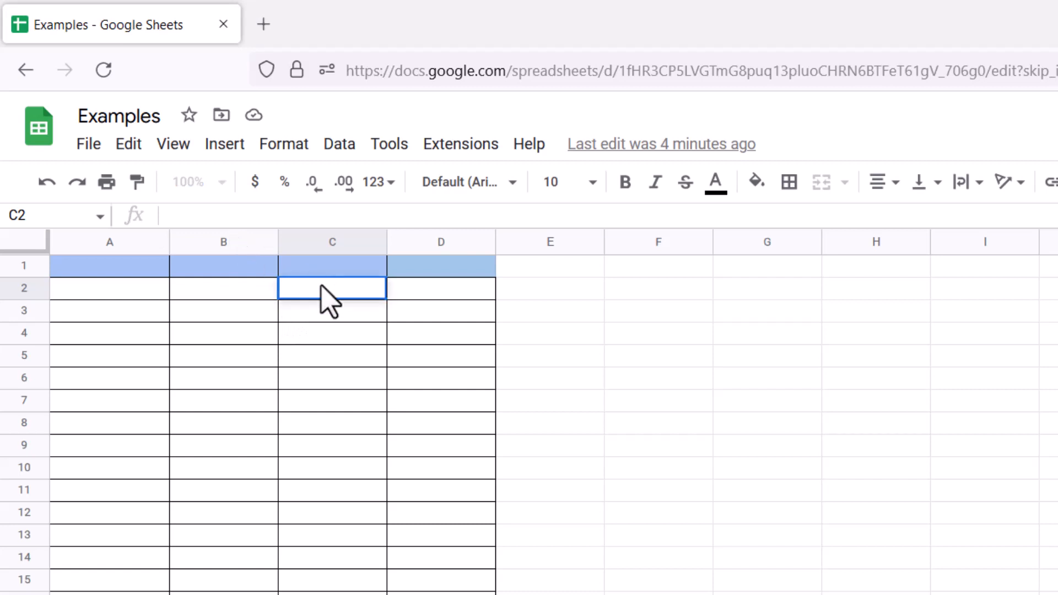
Enter =IMAGINARY("3+2i") in C2, returning the imaginary coefficient 2.
{"action": "type", "text": "=IMA"}
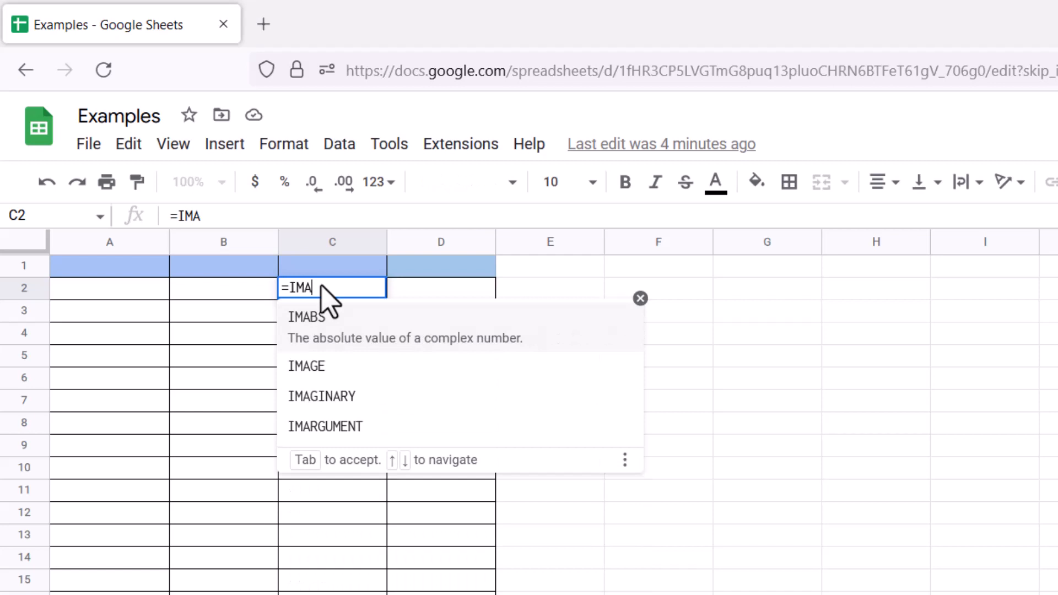
{"action": "type", "text": "GINARY("}
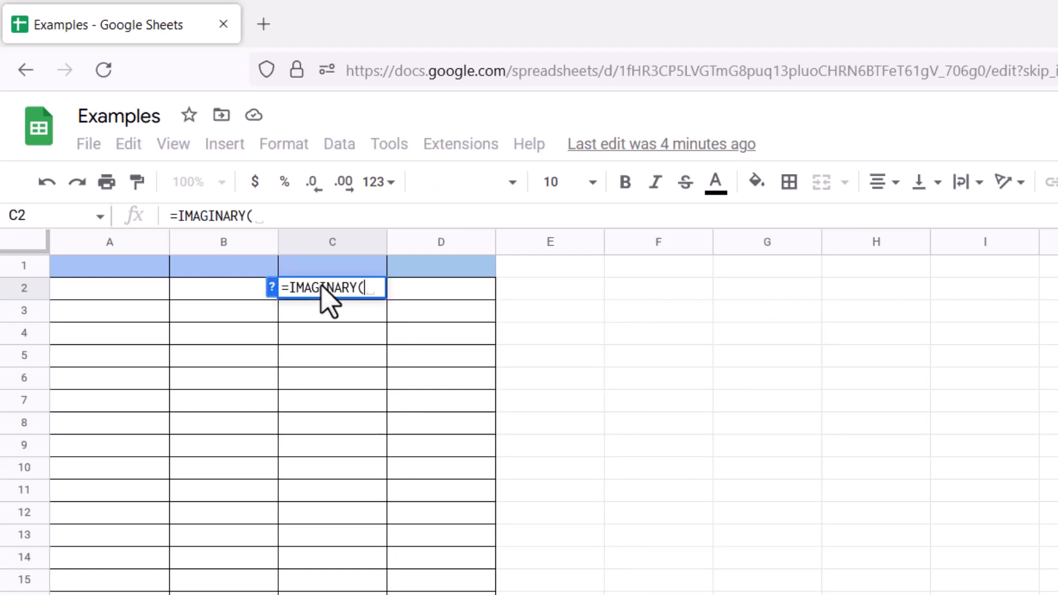
{"action": "type", "text": "\"3"}
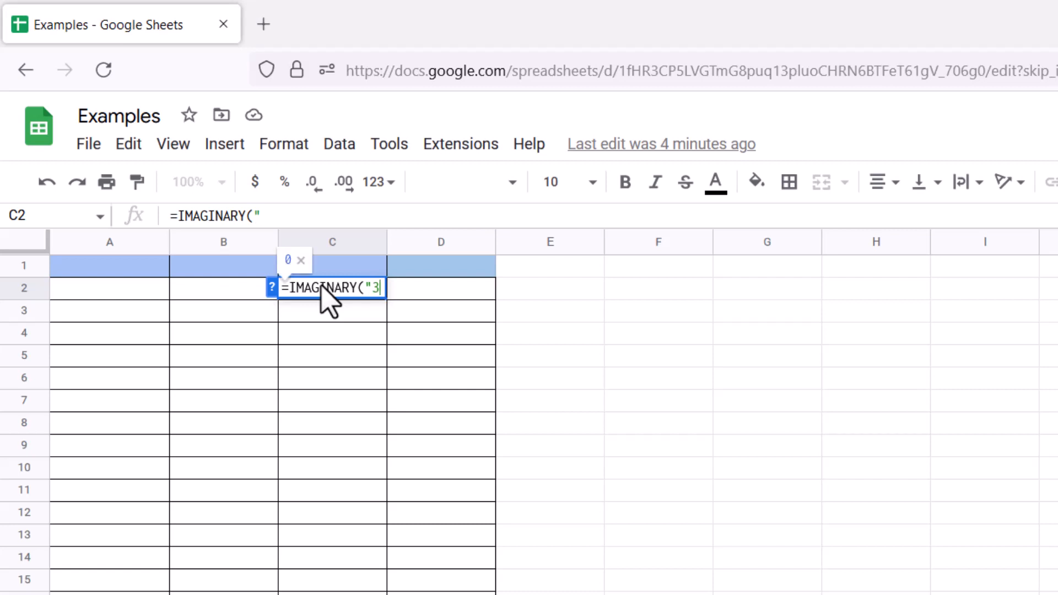
{"action": "type", "text": "+2"}
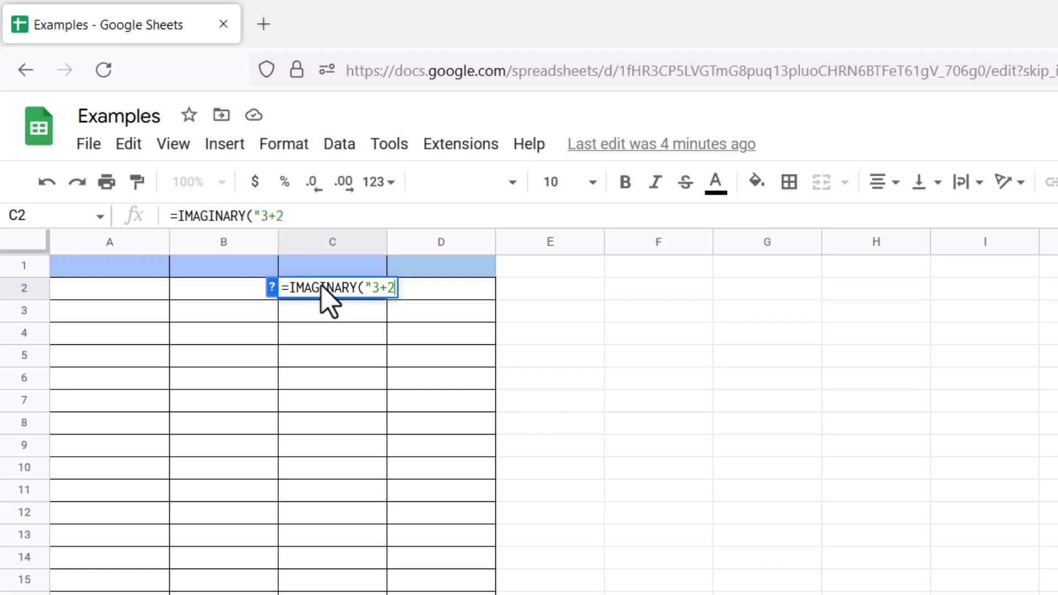
{"action": "type", "text": "I"}
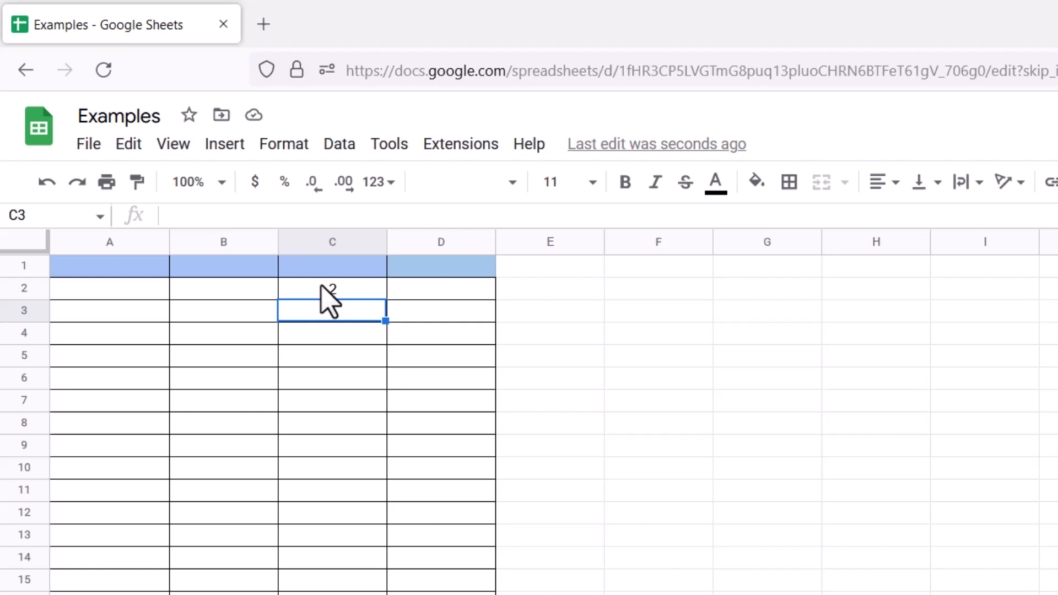
Enter an IMAGINARY formula in C3 with imaginary part 4j, returning 4.
{"action": "type", "text": "=IMAGI"}
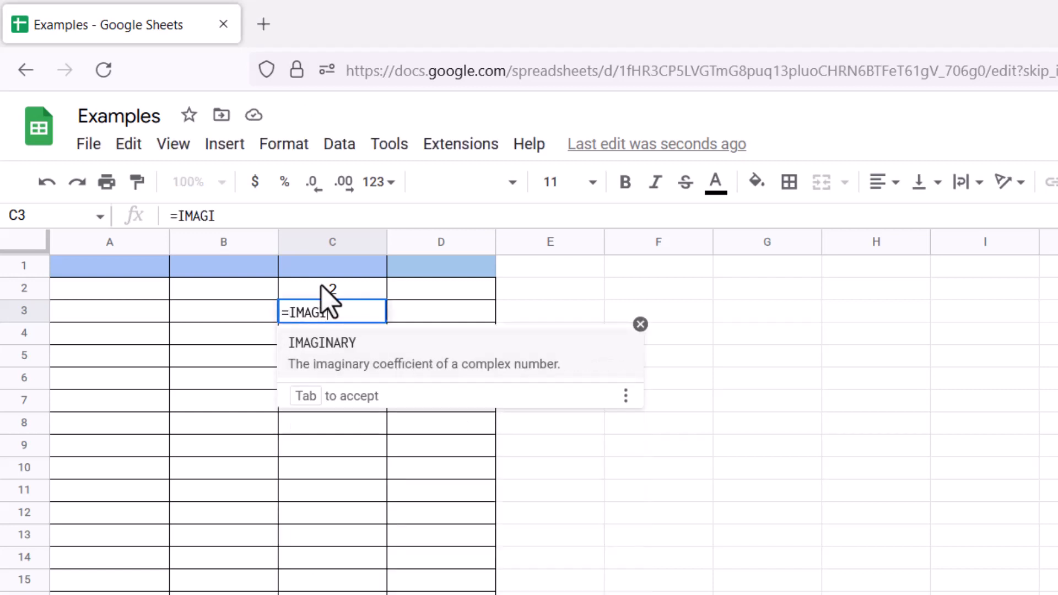
{"action": "key", "text": "Tab"}
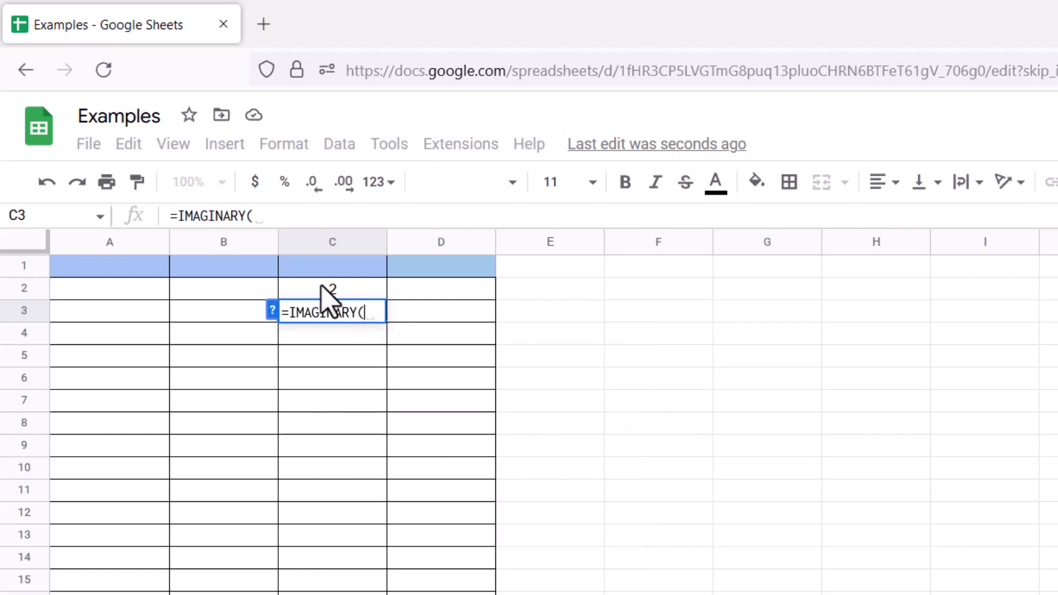
{"action": "type", "text": "\")"}
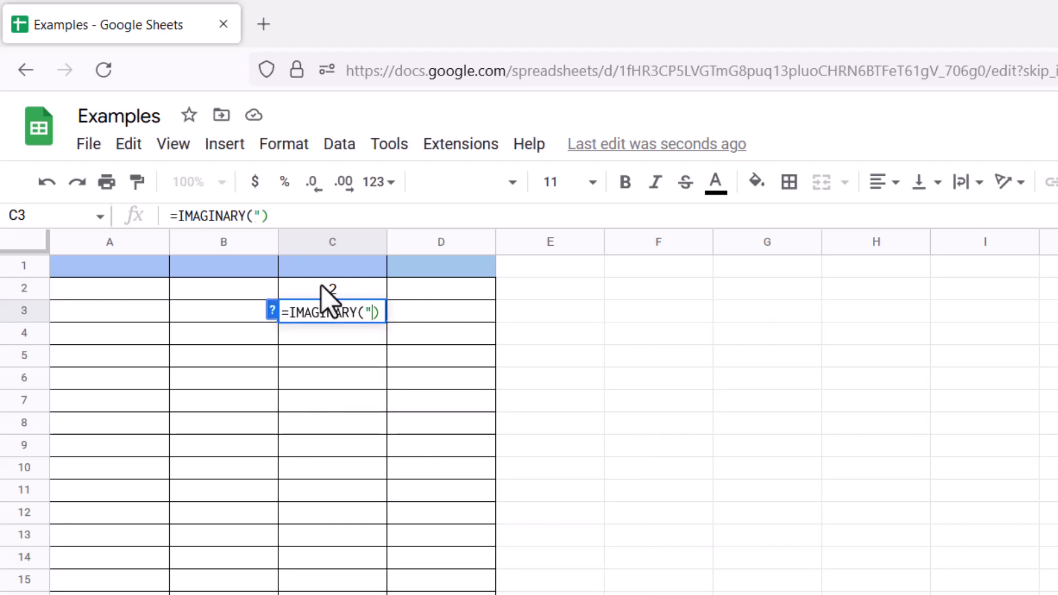
{"action": "type", "text": "\""}
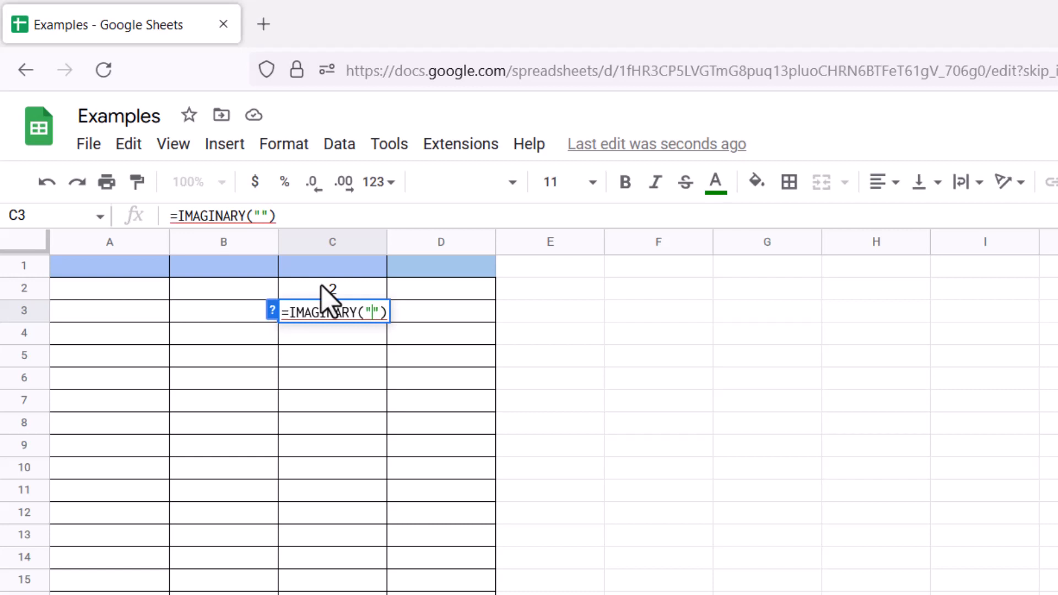
{"action": "type", "text": "4j"}
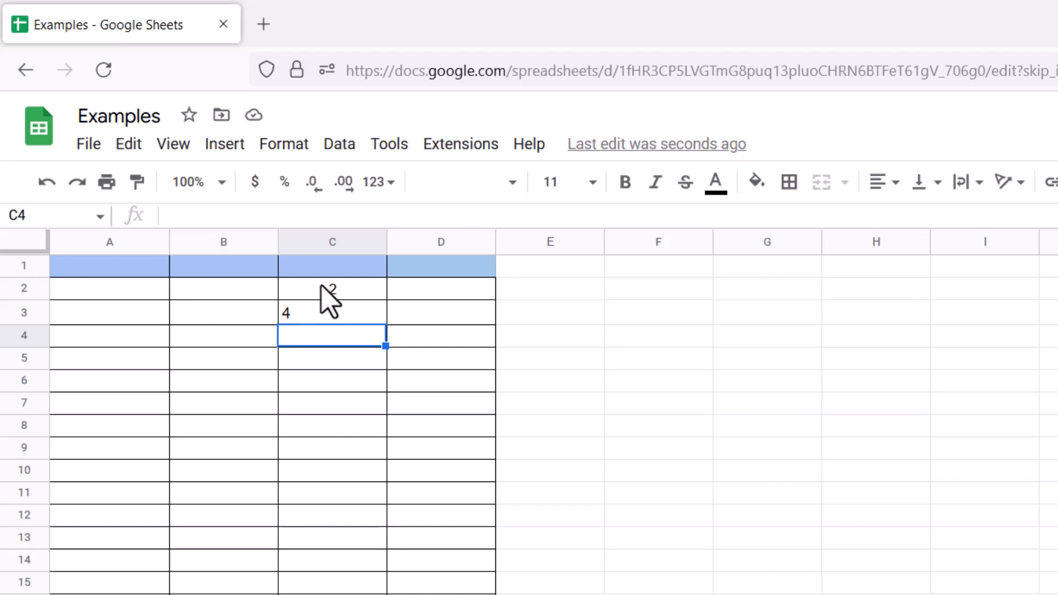
Write =IMAGINARY("55") in C4 for the plain real number 55, yielding 0.
{"action": "type", "text": "=I"}
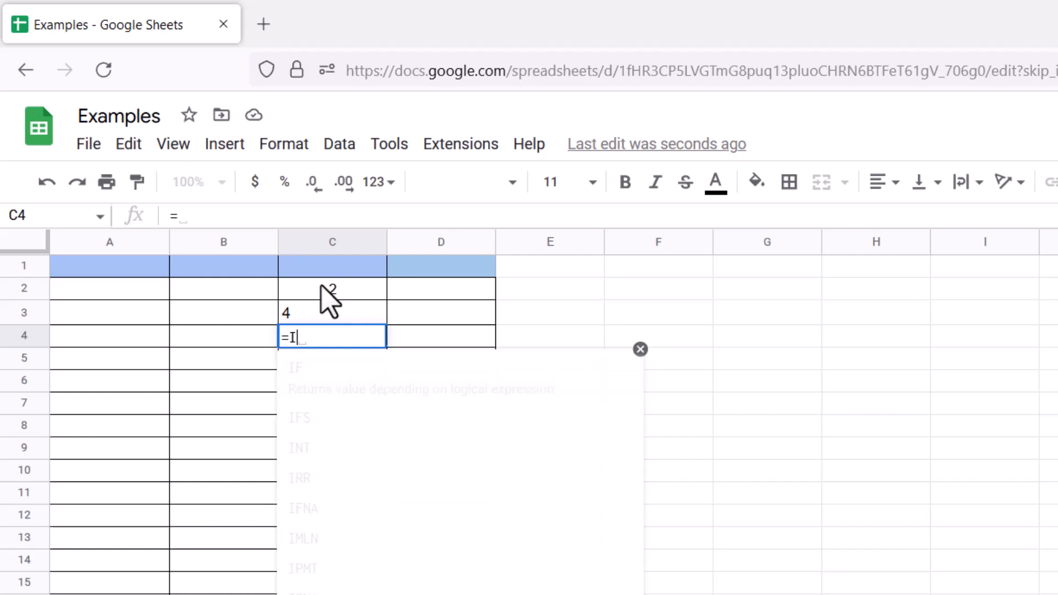
{"action": "type", "text": "MAGINARY()"}
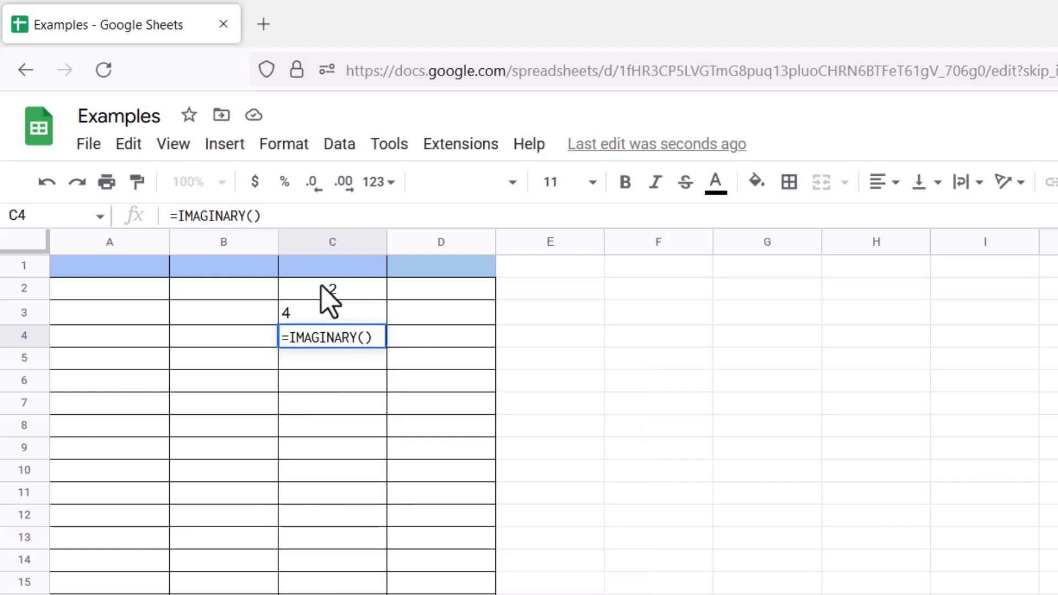
{"action": "type", "text": "\"\""}
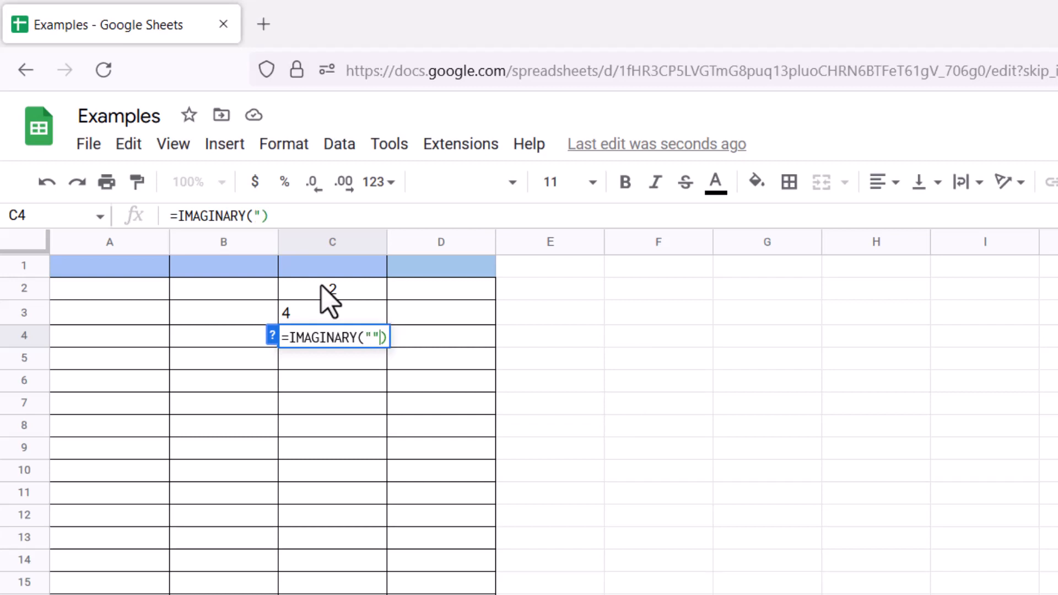
{"action": "type", "text": "45"}
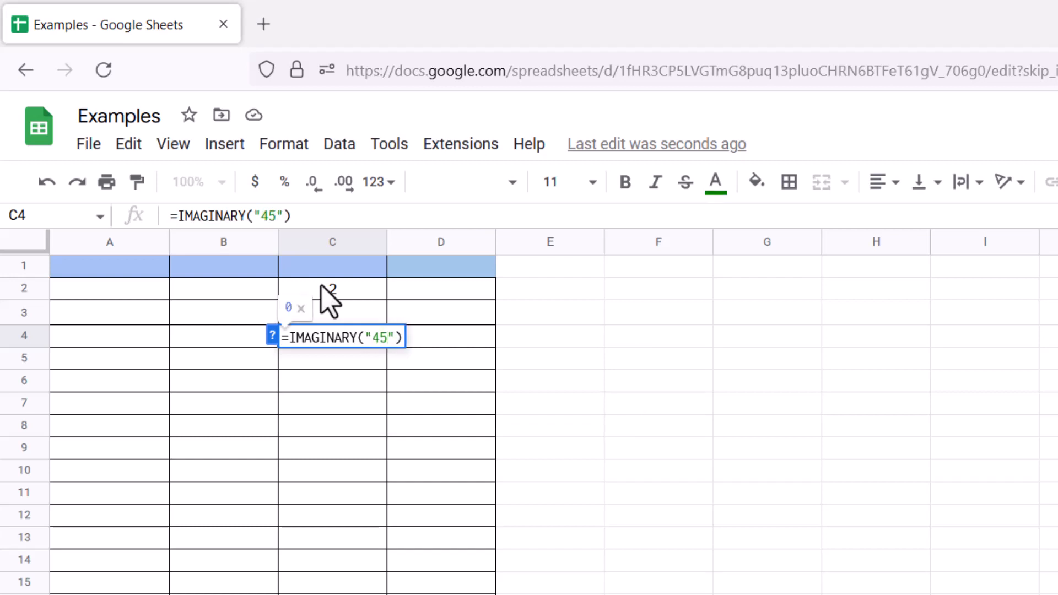
{"action": "type", "text": "5"}
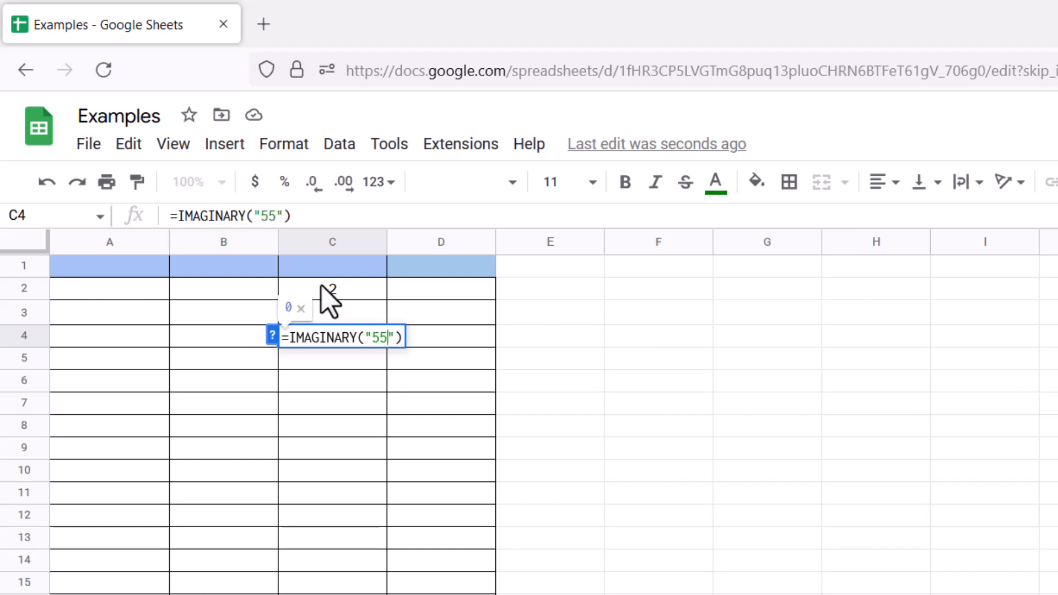